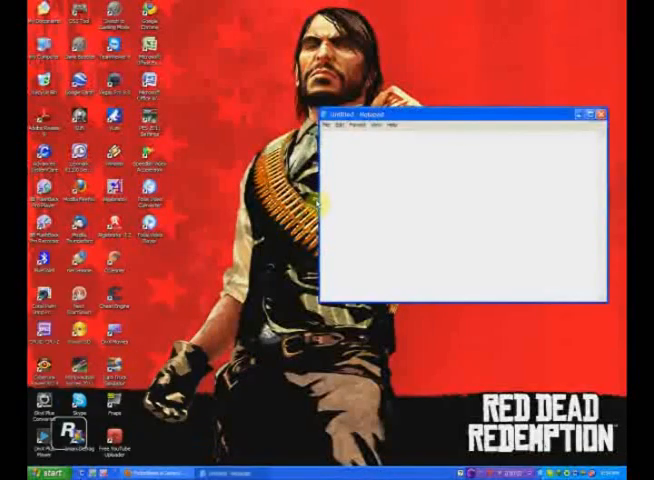
# - Write a Notepad greeting caption: 'Hello friends, Sot do tju tregoj...' about suggesting friends
pyautogui.write('Hello')
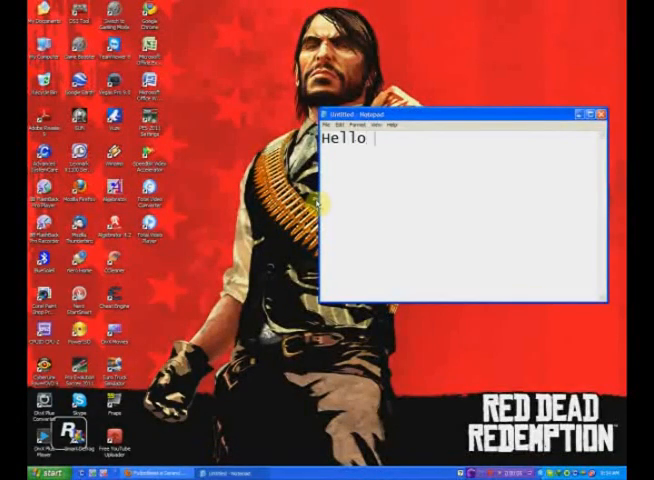
pyautogui.write('friends')
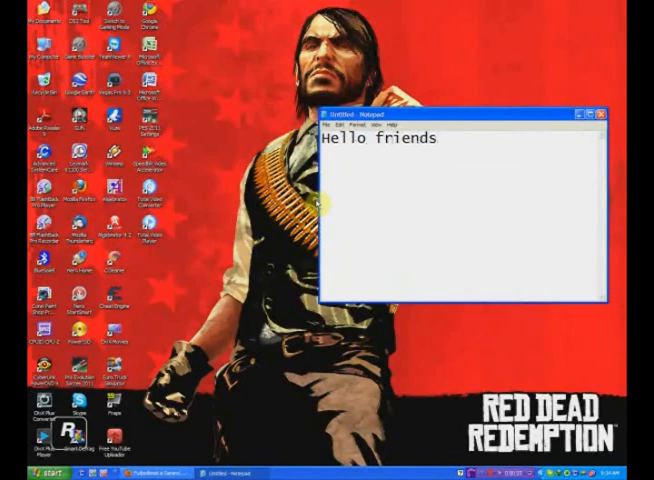
pyautogui.write('Sot do')
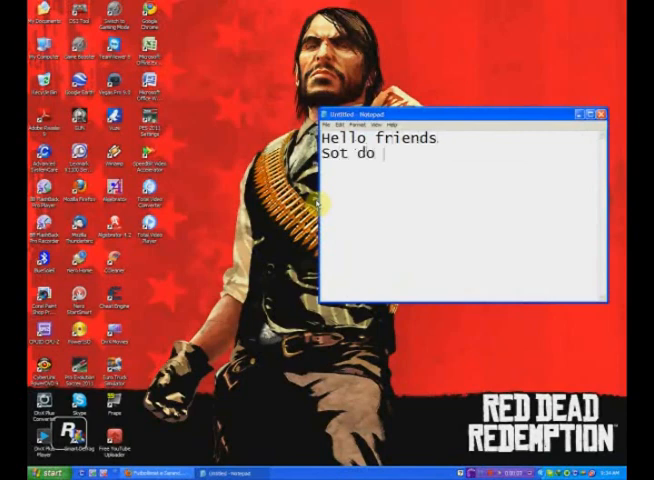
pyautogui.write('tju tregoj si t')
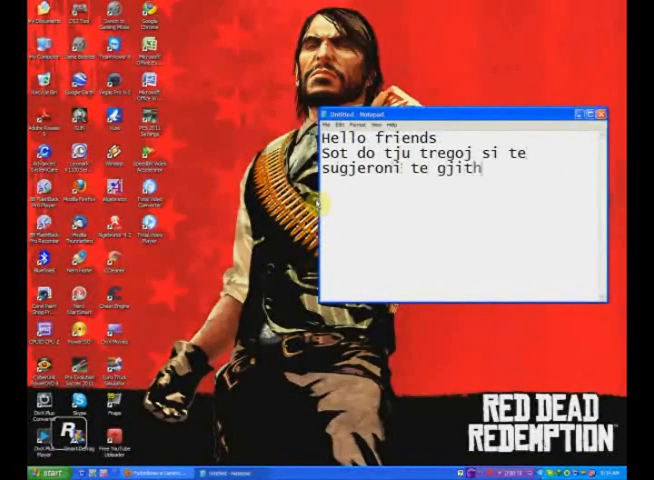
pyautogui.write('e shoket ne')
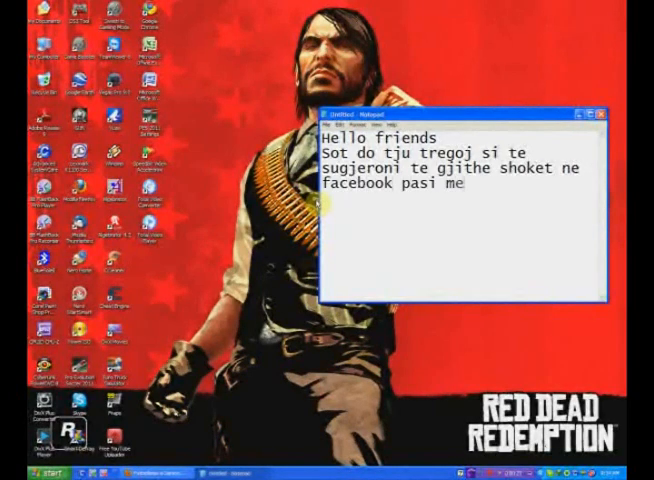
pyautogui.write('menyra e vjeter')
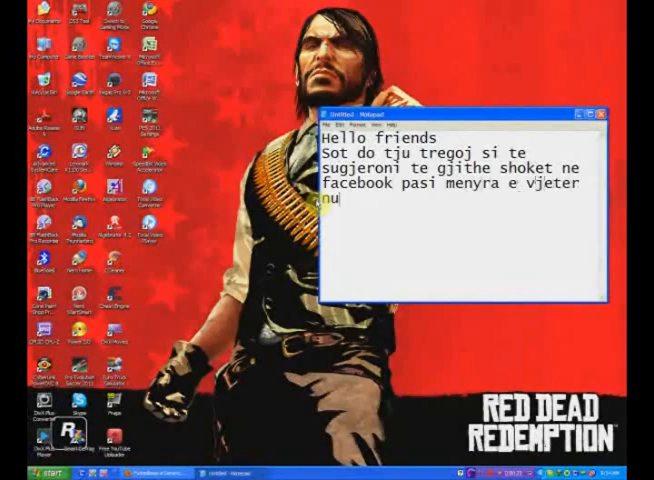
pyautogui.write('k punonte')
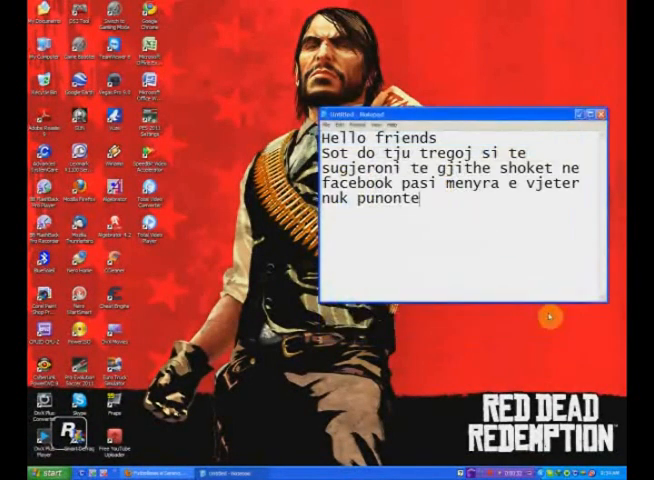
# - Replace the caption with 'Fillimisht shkojme tek nje faqe'
pyautogui.press('ctrl+a')
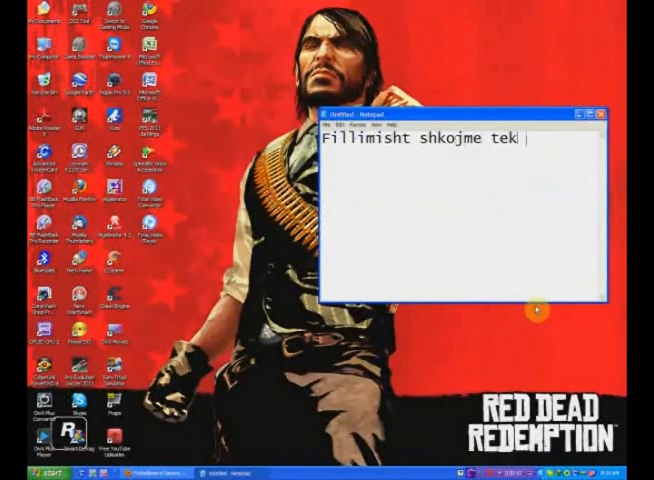
pyautogui.write('nje')
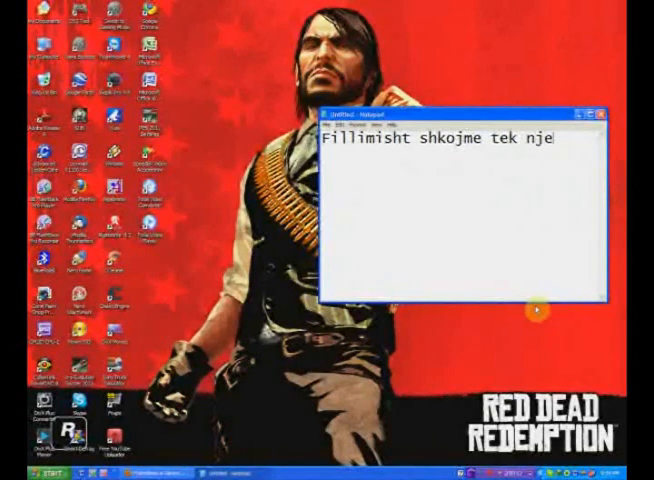
pyautogui.write('faqe')
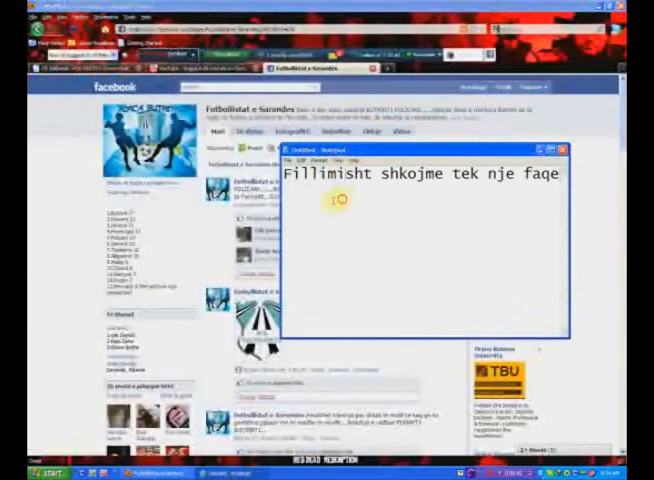
# - Caption 'Pasi jemi ketu shkojme te suggest friends ose sugjeroja shokeve' beside the picker
pyautogui.write('Pasi j')
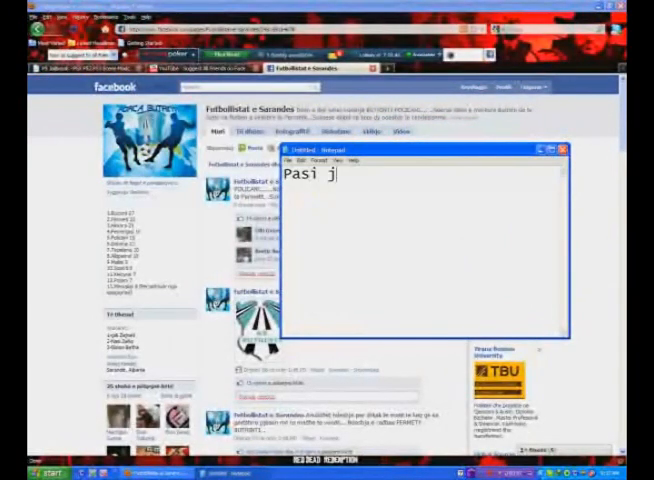
pyautogui.write('emi ketu shkoj')
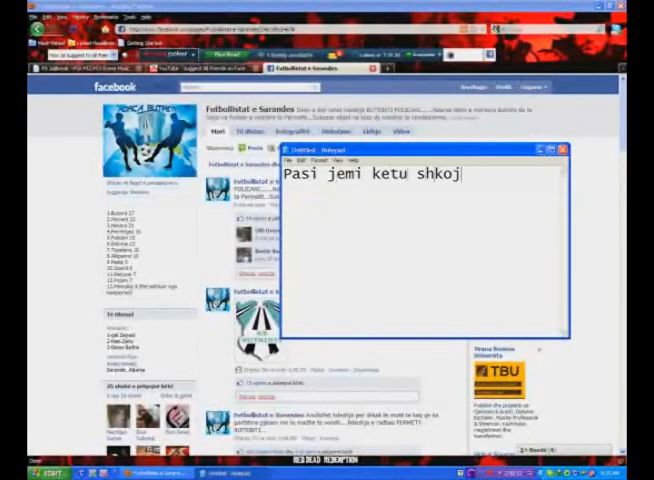
pyautogui.write('jme te suggest')
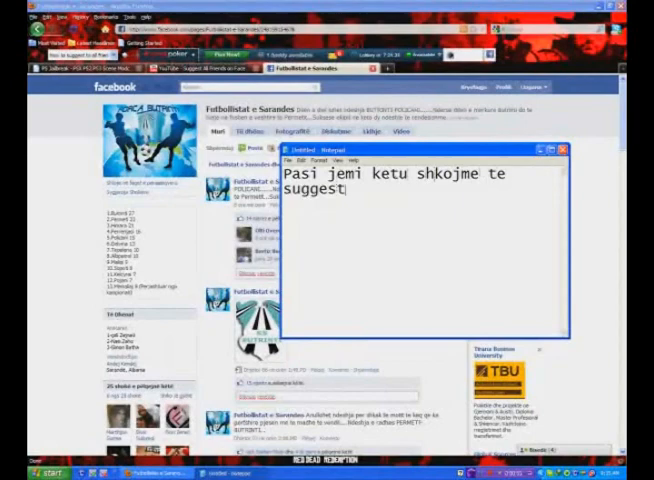
pyautogui.write('friends')
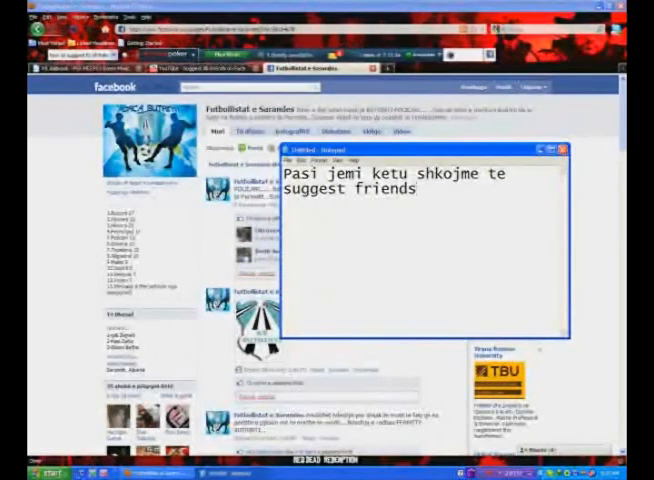
pyautogui.write('ose s')
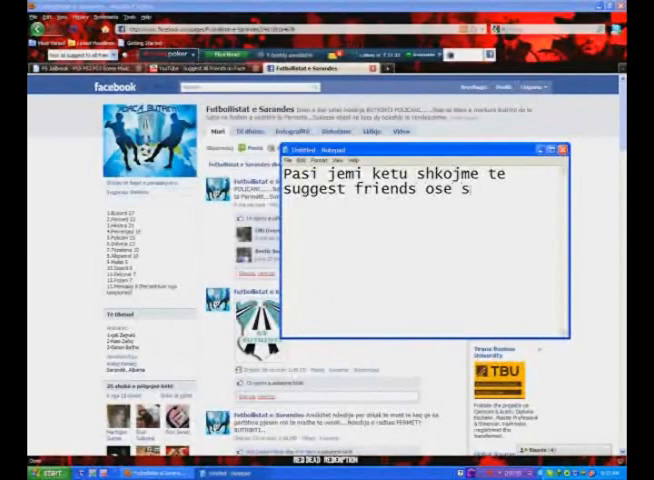
pyautogui.write('ugjeroja shokeve')
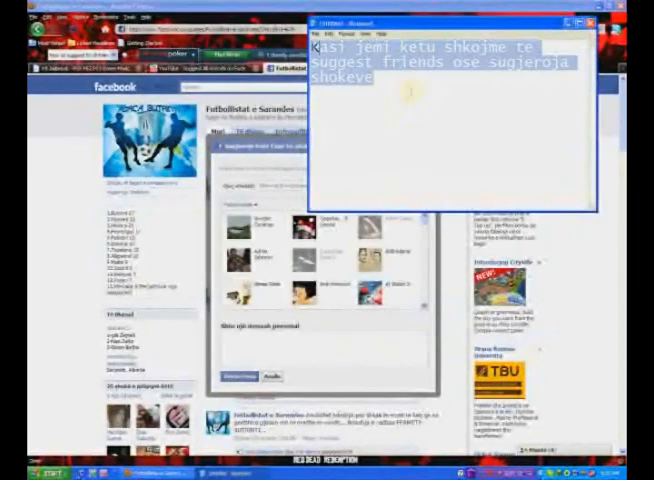
# - Write a caption saying to right-click a friend and choose 'open link' in a new tab
pyautogui.write('Ketu tani')
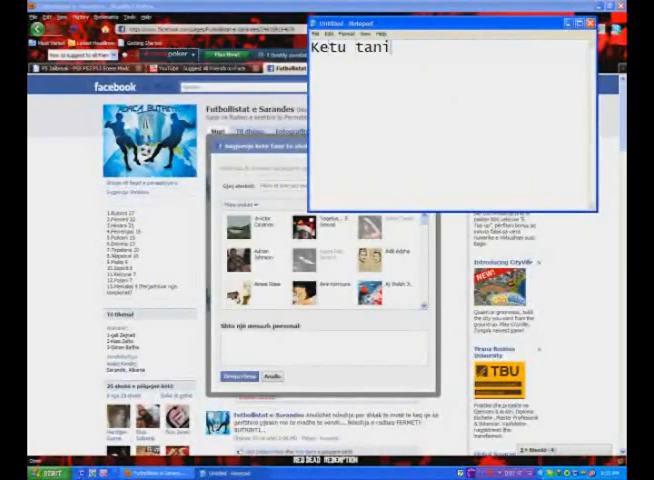
pyautogui.write('shko')
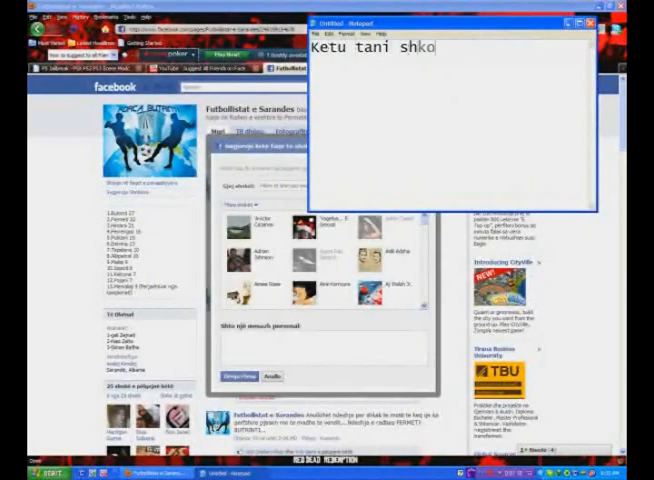
pyautogui.write('jme dhe k')
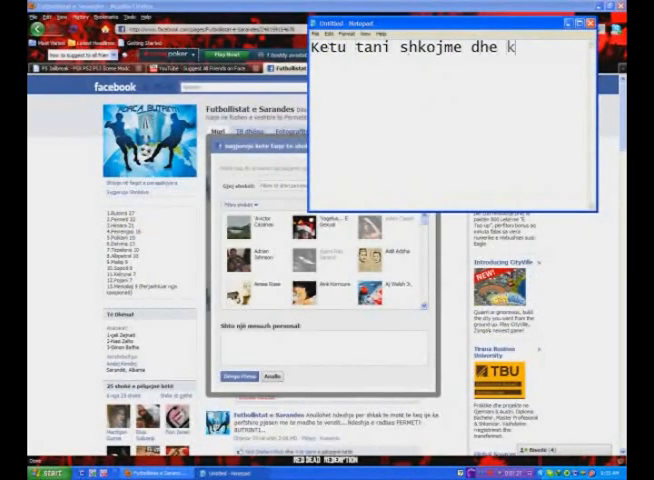
pyautogui.write('likojme')
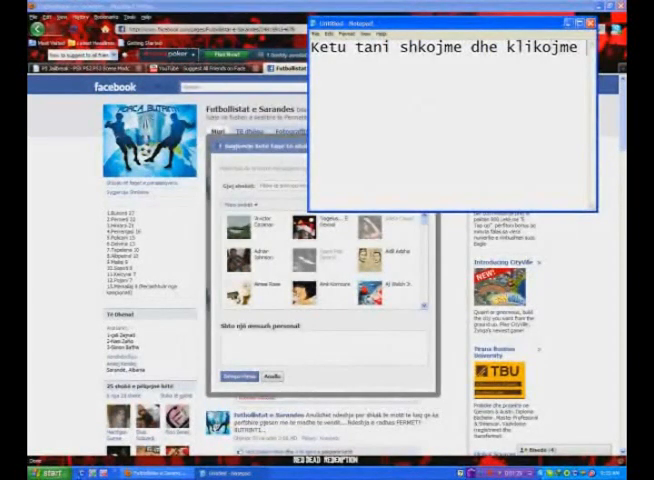
pyautogui.write('m')
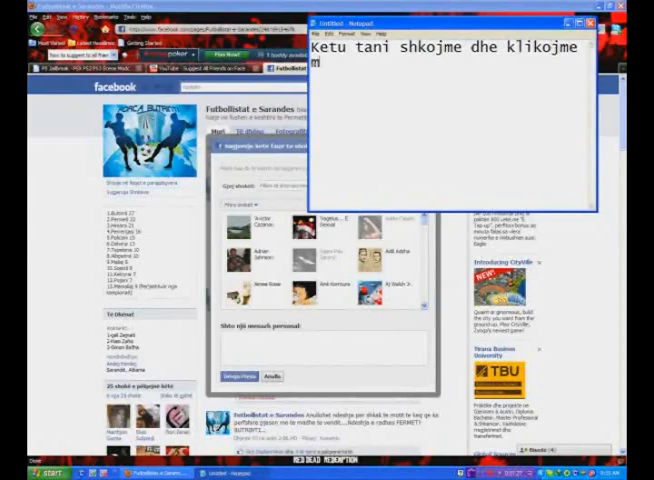
pyautogui.write('mbi nje shok me te djathen e mausit')
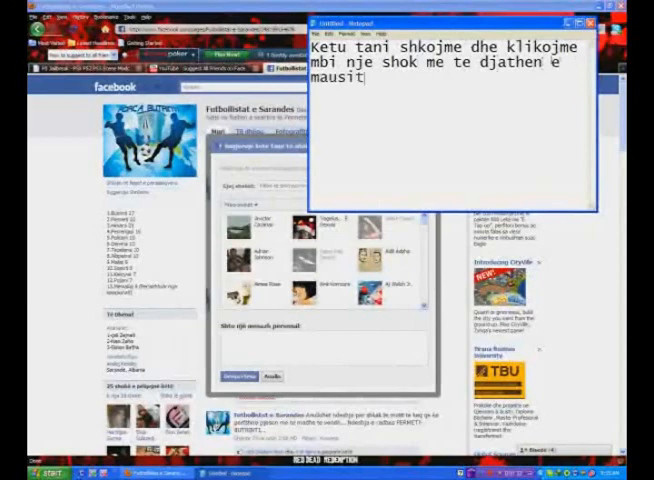
pyautogui.write('dhe')
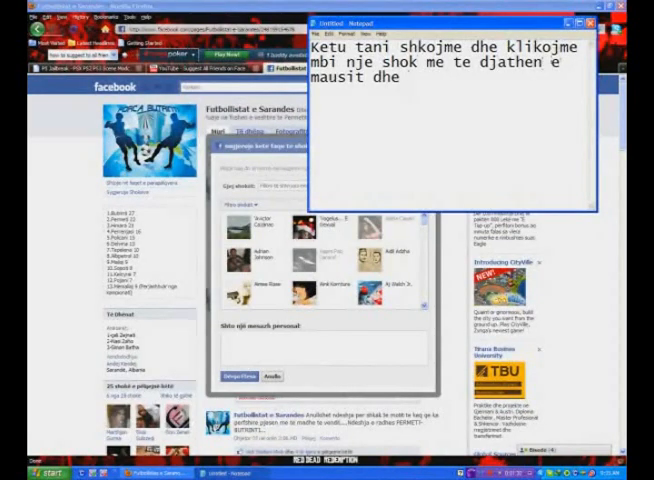
pyautogui.write('shtypim')
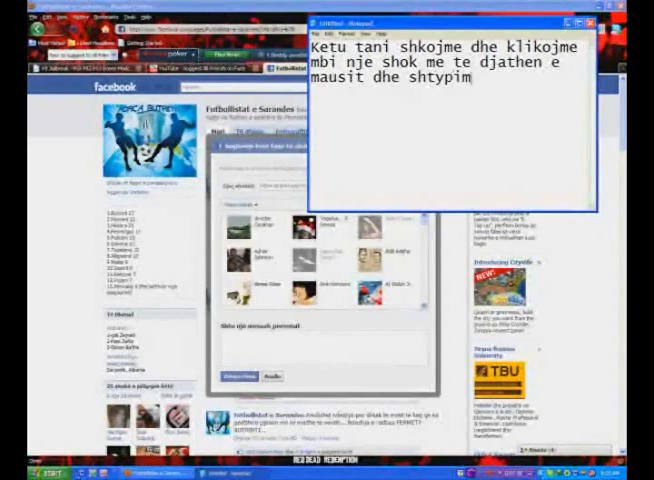
pyautogui.write('open link in a new tab')
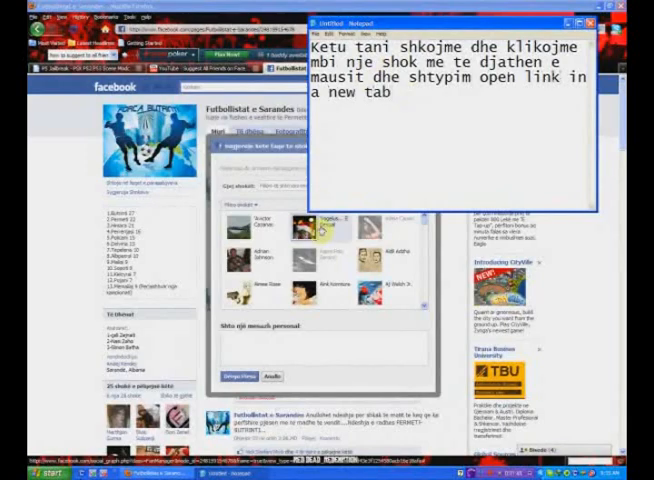
# - Open a friend's picker link in its own tab and begin the caption 'Pasi jemi'
pyautogui.rightClick(312, 228)
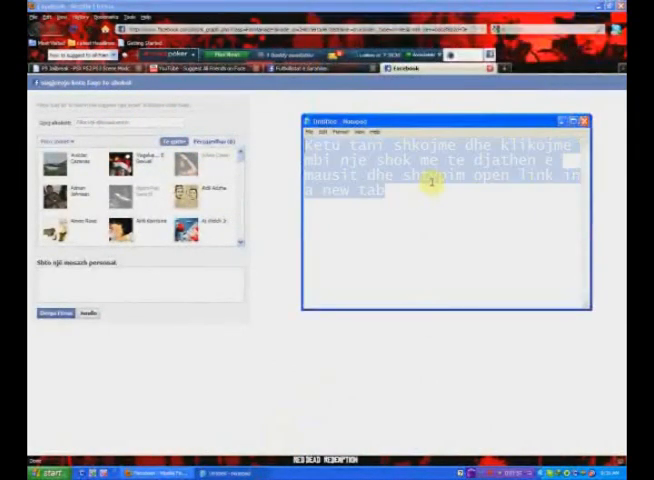
pyautogui.write('Pasi jemi')
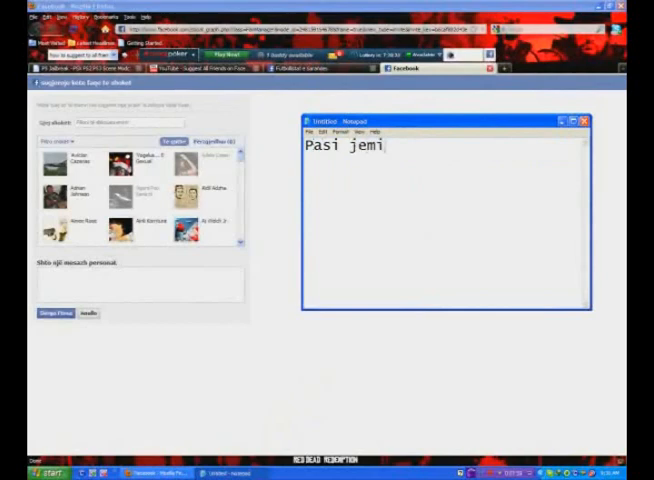
# - Caption copying the 'javascript:fs.select_all ( )' code, then start 'dhe i bejme paste'
pyautogui.write('ketu')
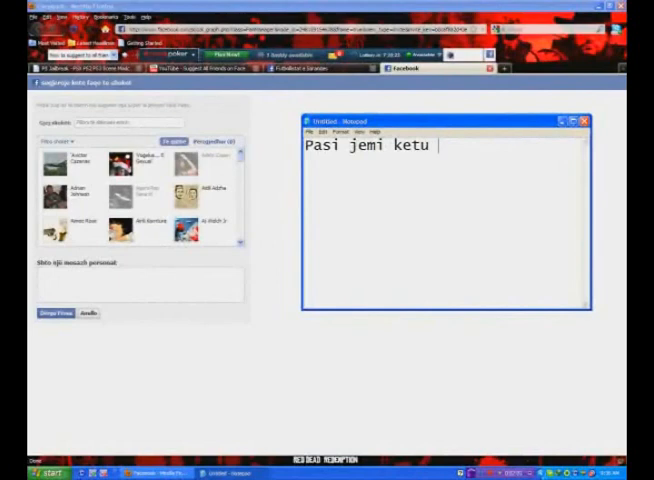
pyautogui.write('lart te address bar')
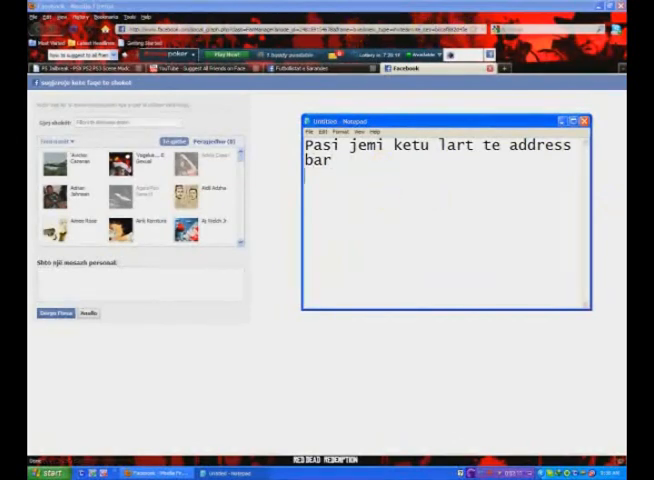
pyautogui.write('kopjome')
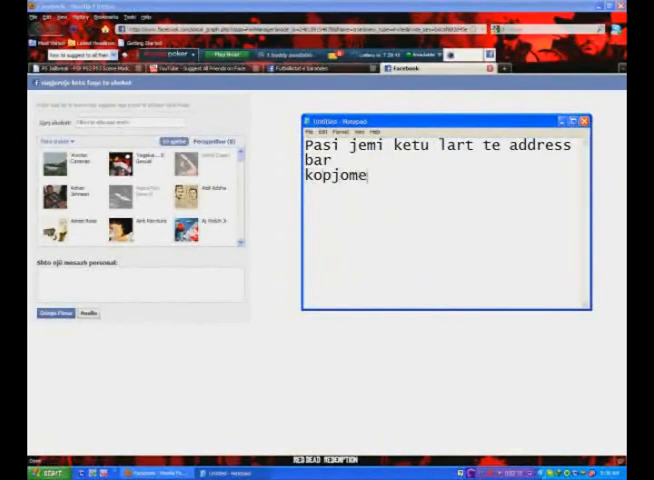
pyautogui.write('kodin')
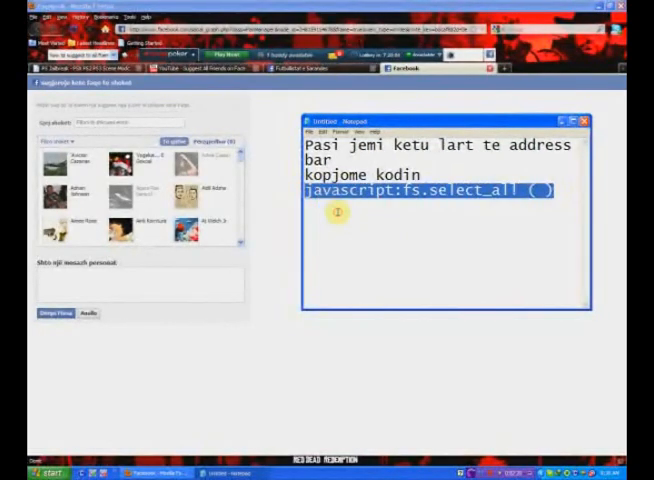
pyautogui.click(447, 204)
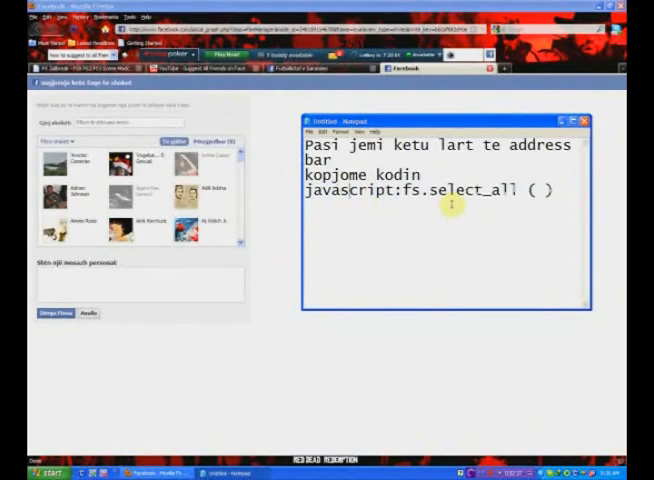
pyautogui.write('dhe i bejme pas')
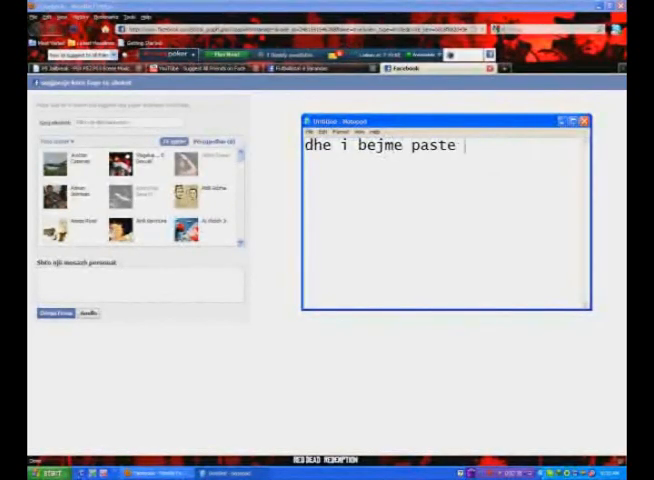
# - Caption 'dhe i bejme paste te address bar', then run the pasted code in Firefox
pyautogui.write('te address')
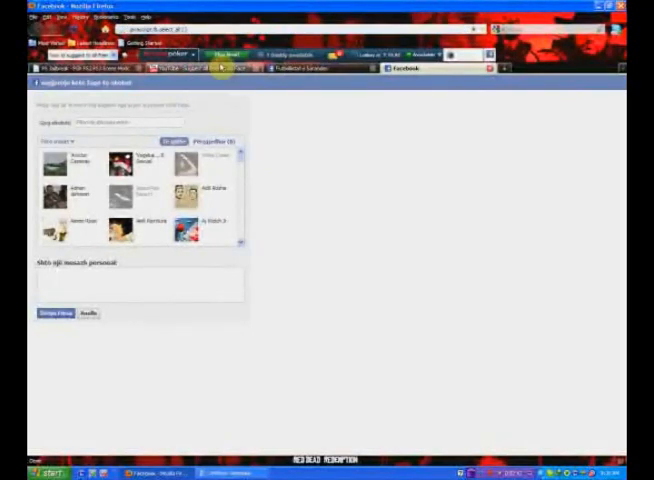
pyautogui.write('dhe i bejme paste te address bar')
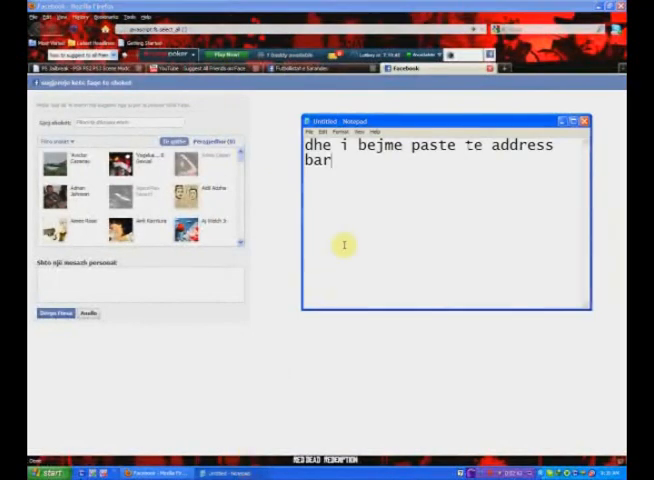
pyautogui.write('Tani')
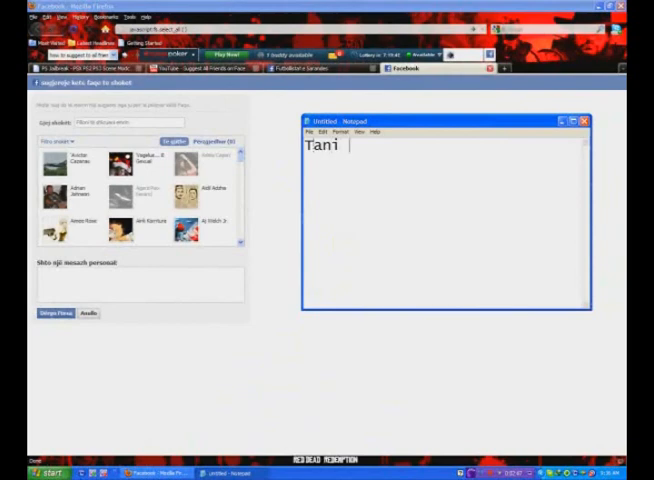
pyautogui.write('shtypim e')
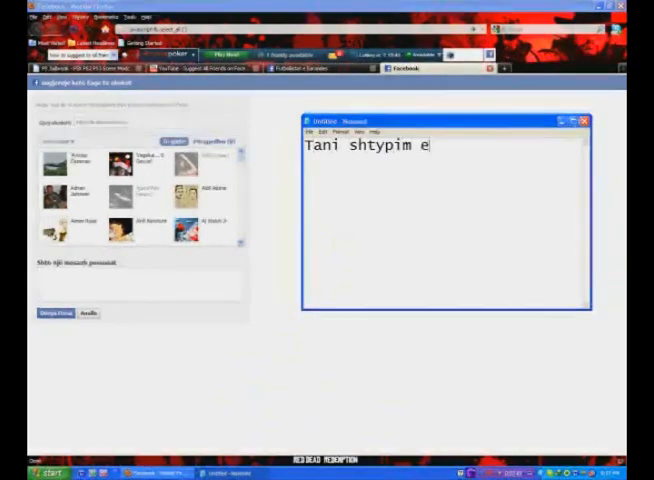
pyautogui.click(583, 120)
pyautogui.write('E pate te gjithe')
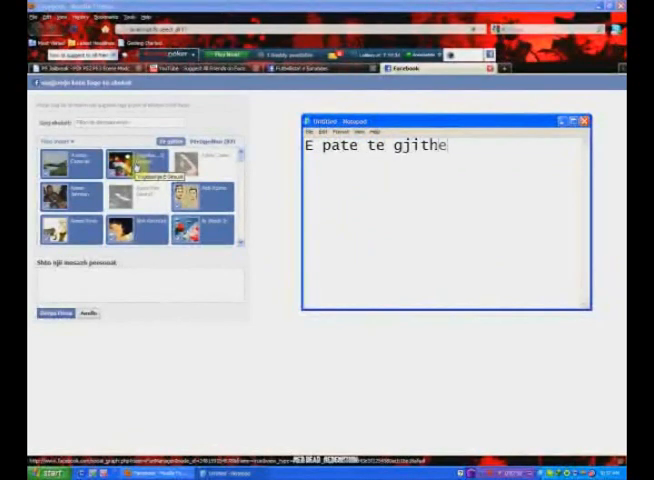
# - Caption that all non-fan friends are selected at once, then minimize Notepad
pyautogui.write('shokett')
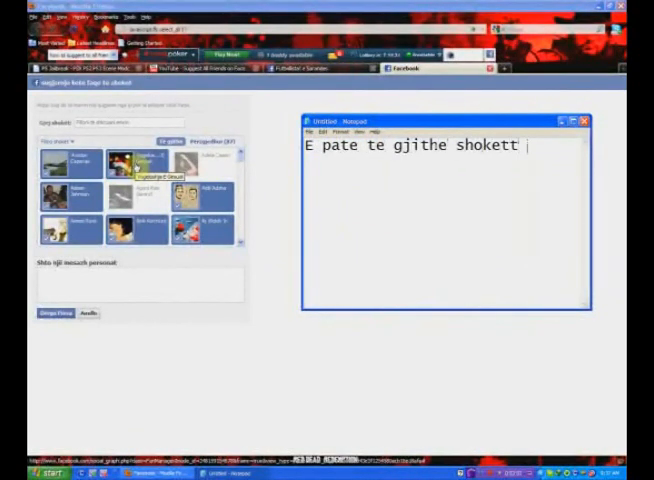
pyautogui.write('qe nuk jan')
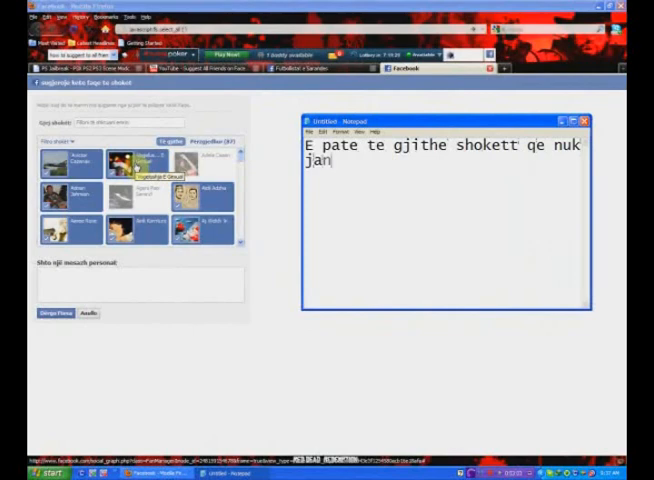
pyautogui.write('akoma fansa u')
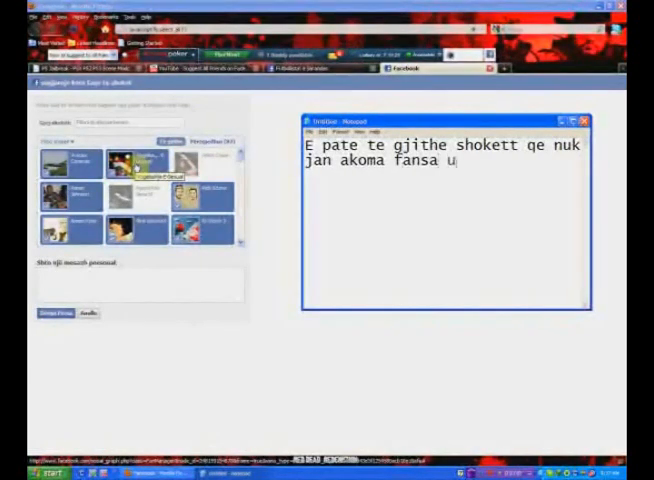
pyautogui.write('selektu')
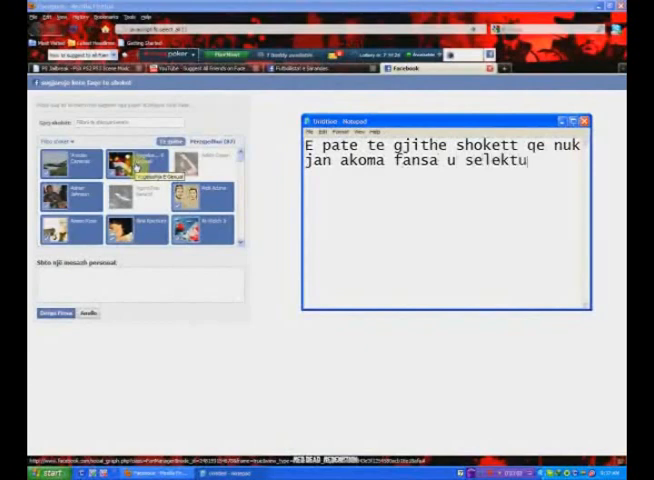
pyautogui.write('an menje')
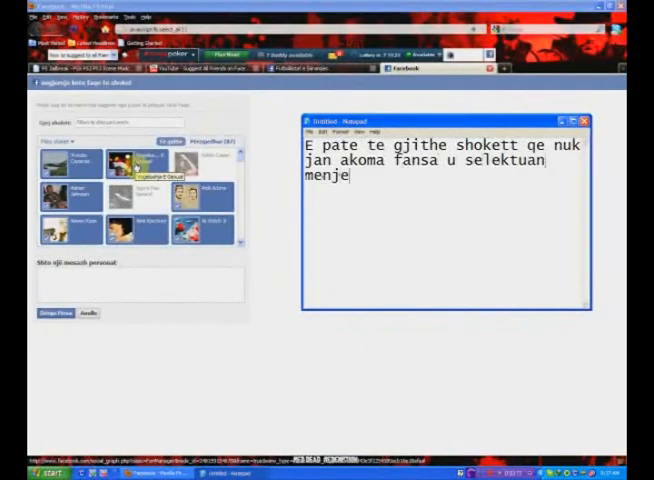
pyautogui.write('her')
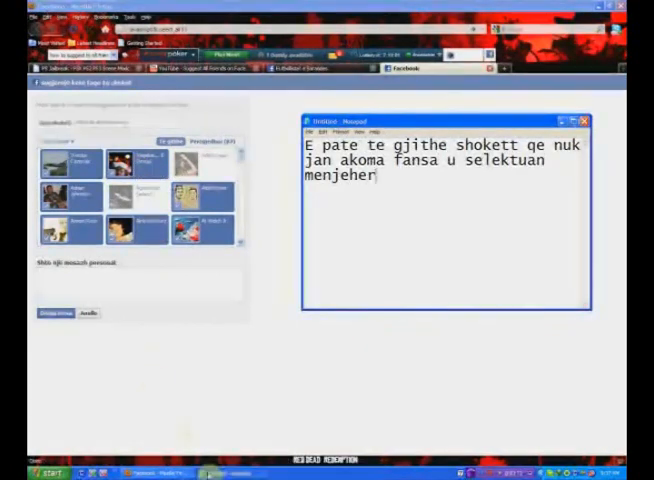
pyautogui.click(585, 120)
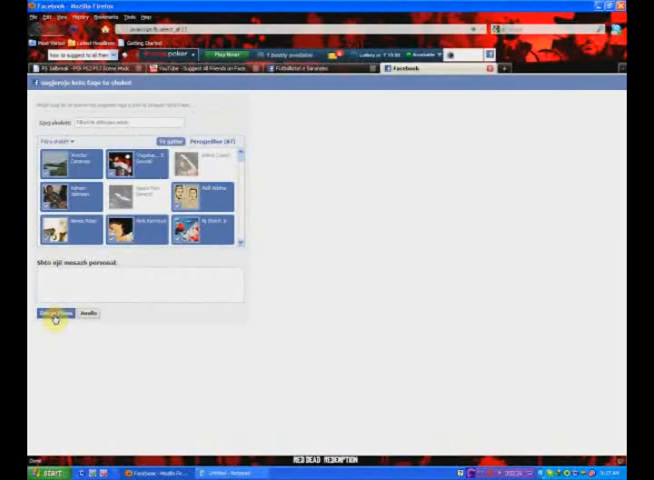
# - Send invitations and caption 'Dergojme ftesat dhe puna mbaroi. Rate comment dhe subscribe !'
pyautogui.click(47, 314)
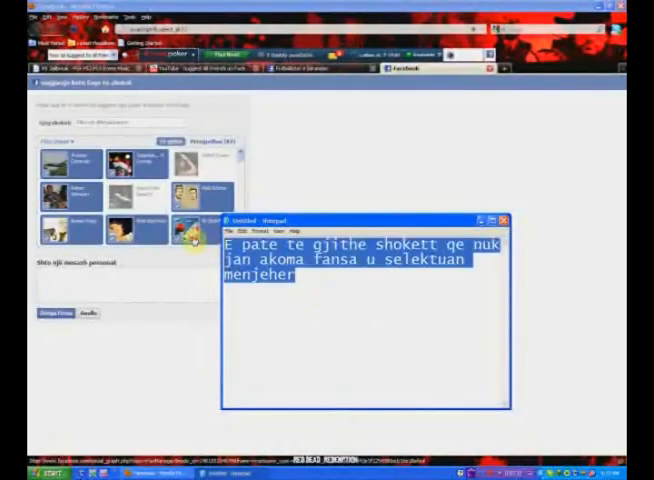
pyautogui.write('Dergojme')
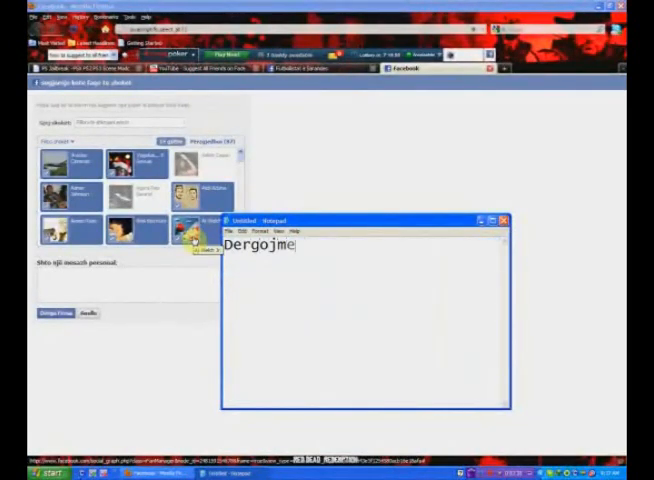
pyautogui.write('ftesat')
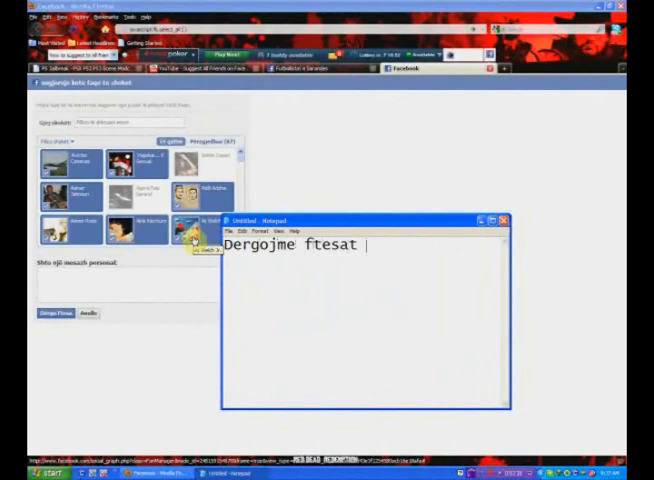
pyautogui.write('dhe puna mbaroi.')
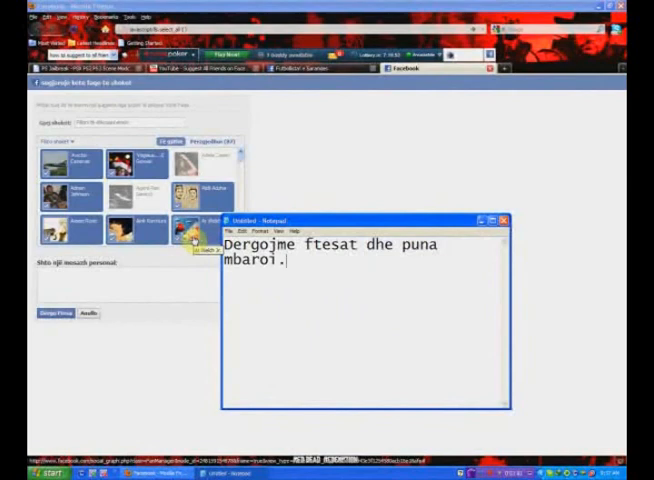
pyautogui.write('Rate comment')
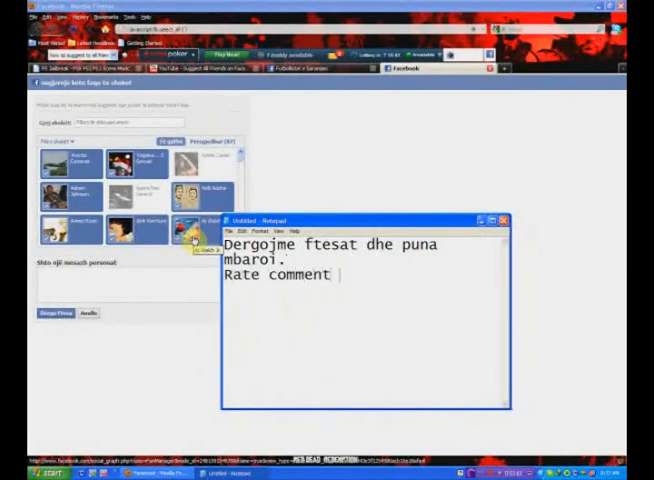
pyautogui.write('dhe subri')
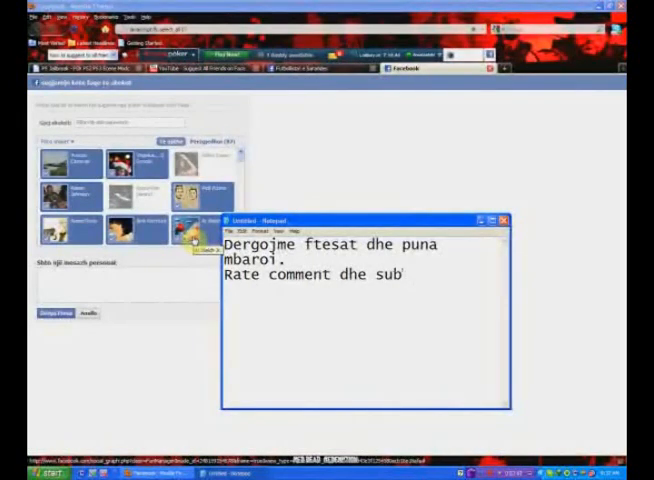
pyautogui.write('scribe')
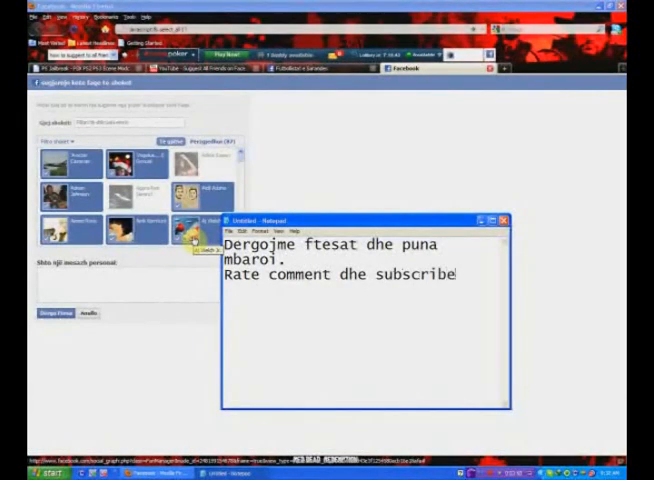
pyautogui.write('!')
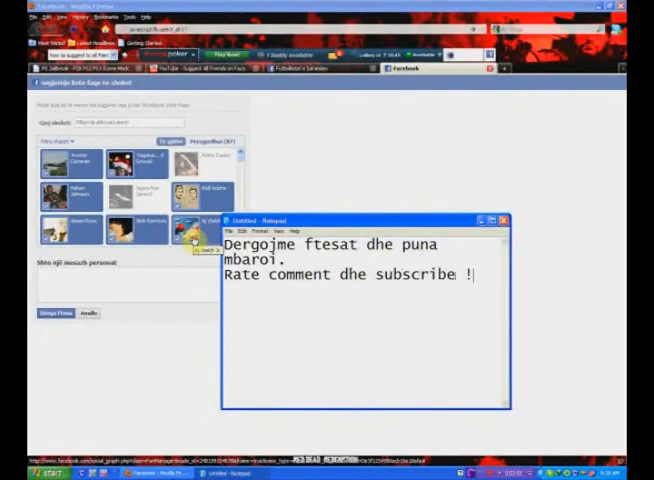